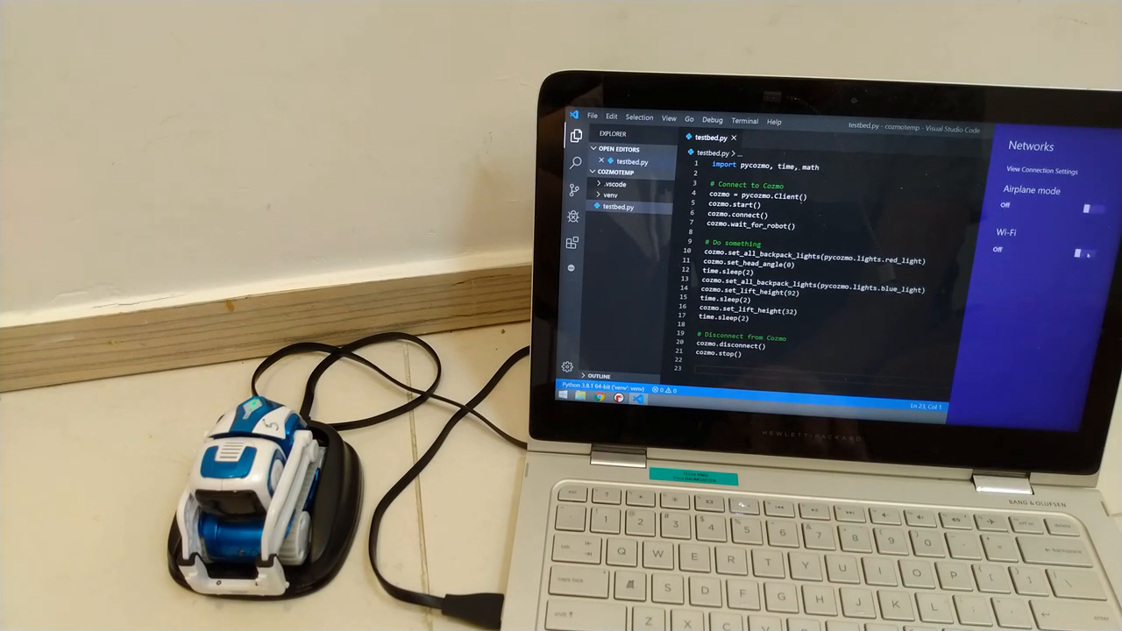
Step: Switch Wi-Fi on and select the Cozmo robot's network
click(1078, 253)
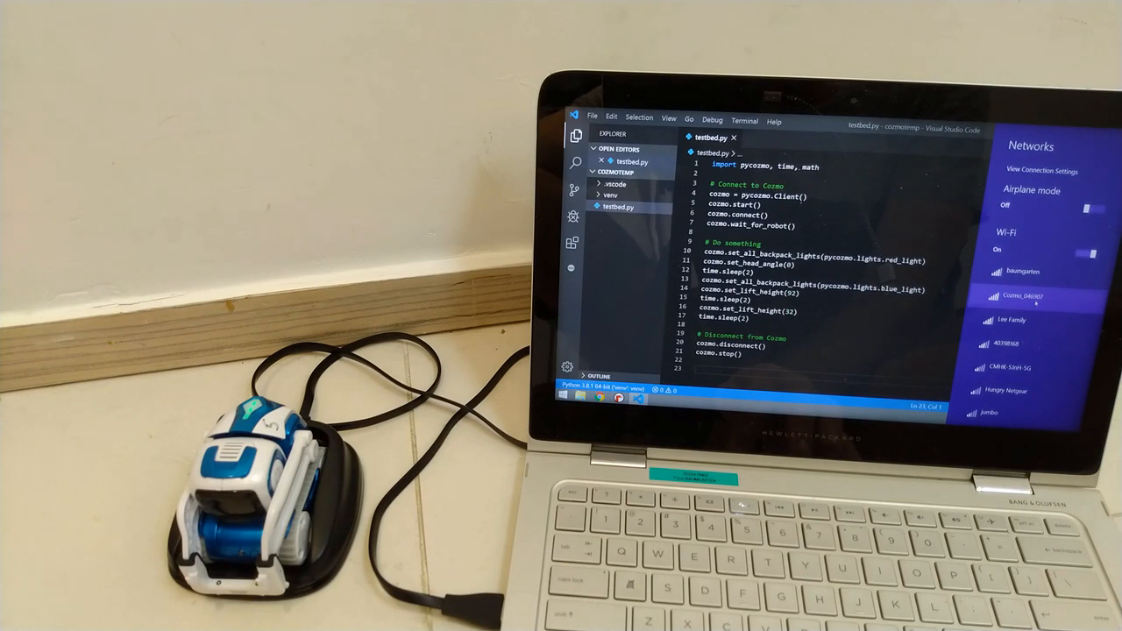
click(1021, 287)
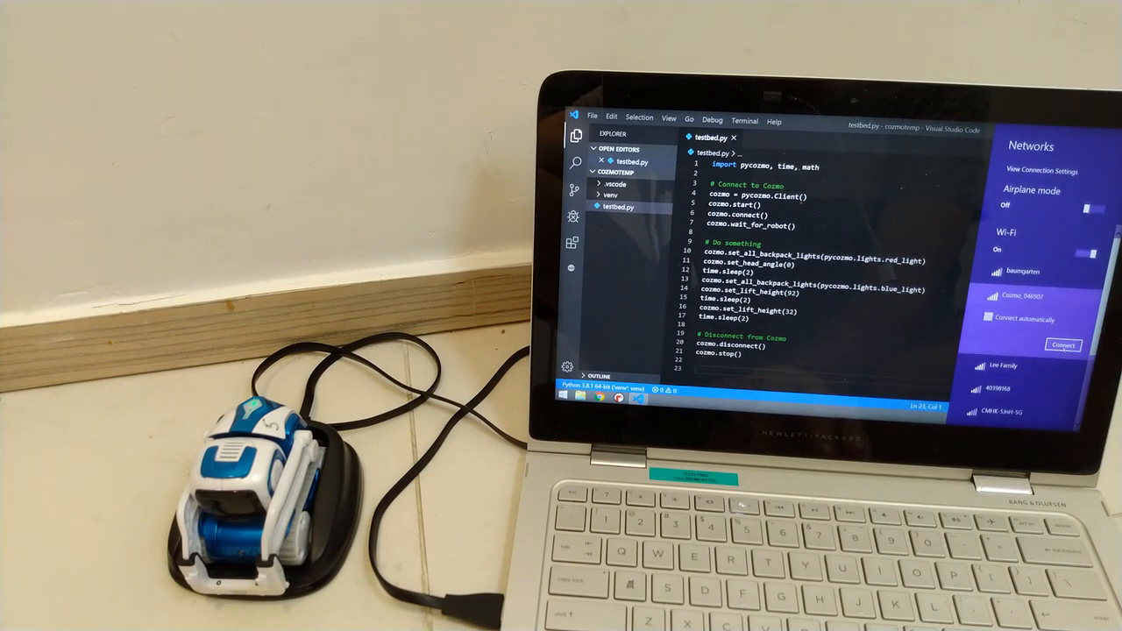
Step: Join the Cozmo network and decline network sharing
click(1059, 346)
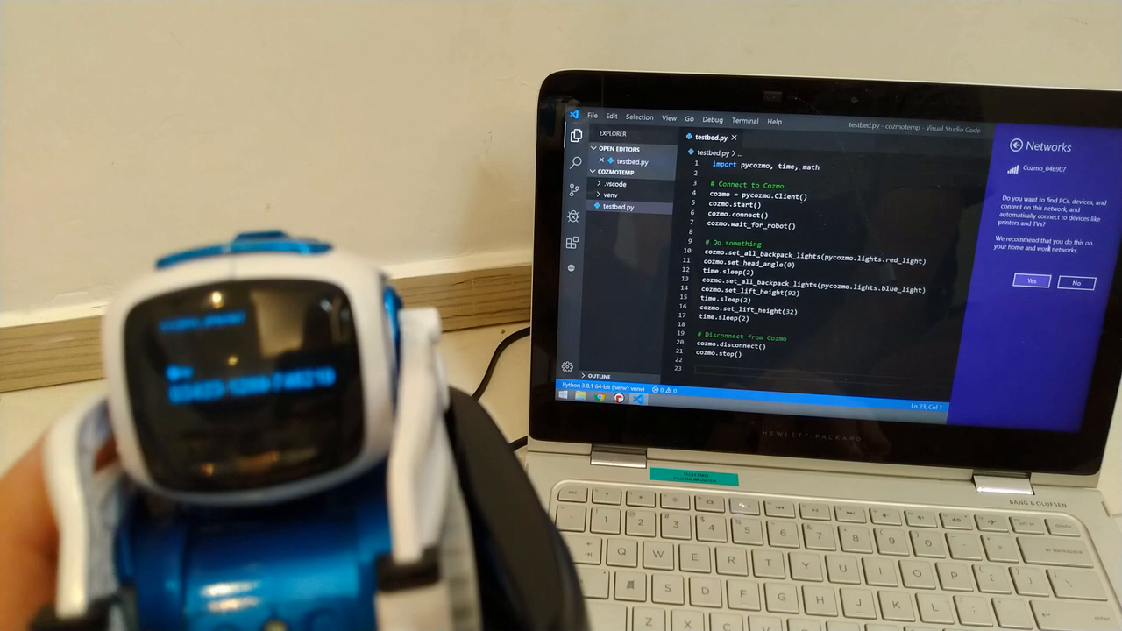
click(1056, 281)
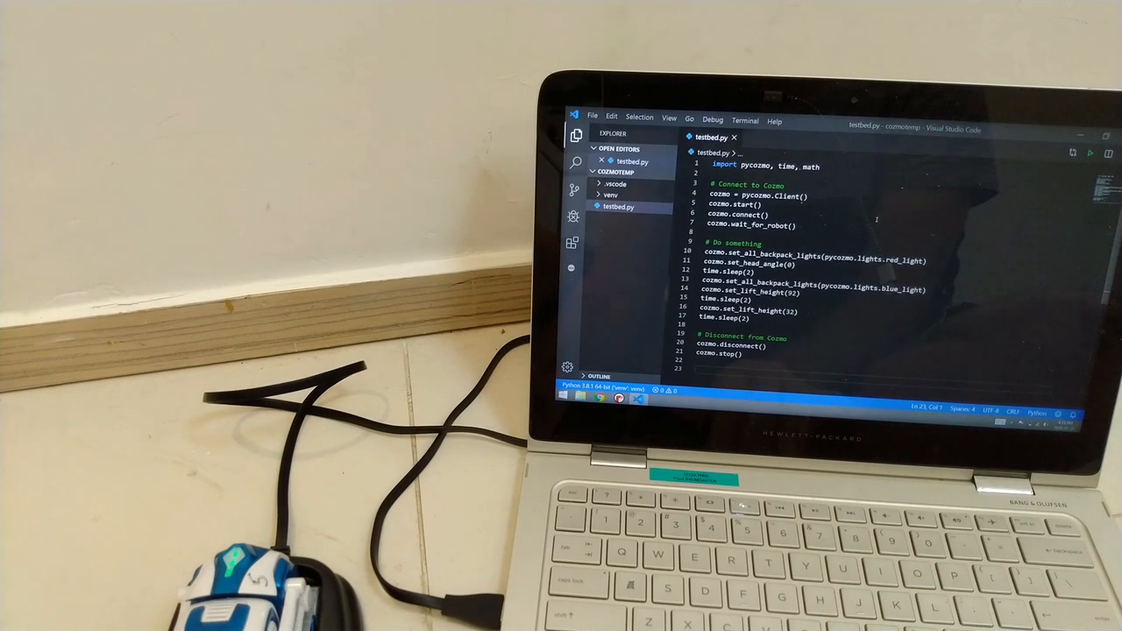
Step: Run testbed.py in the terminal from the editor's context menu
right_click(758, 214)
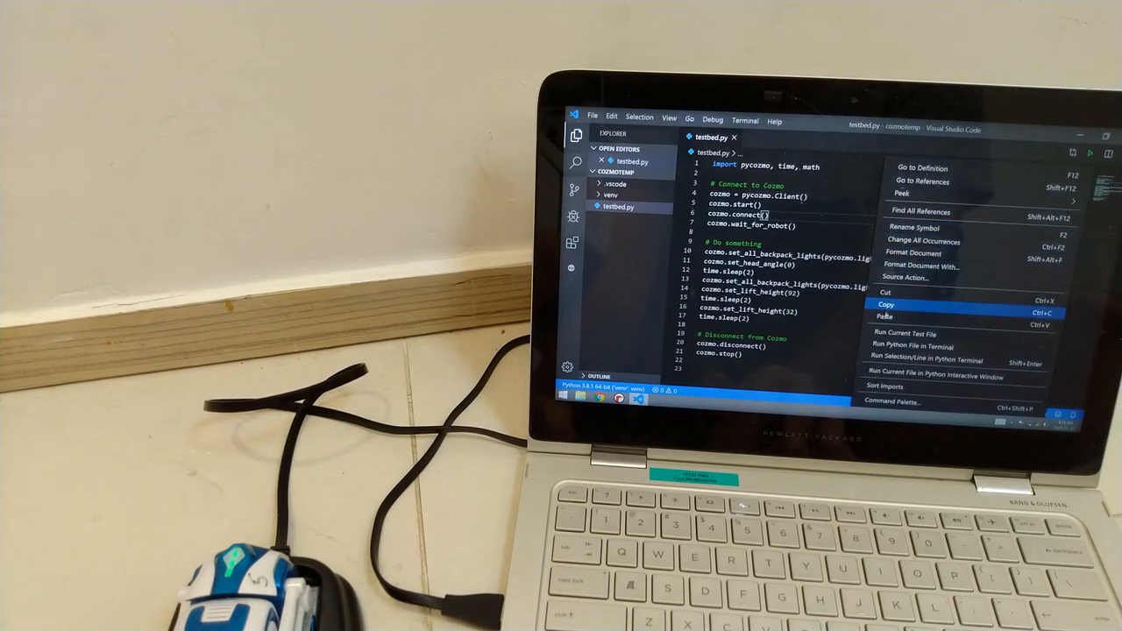
mouse_move(920, 347)
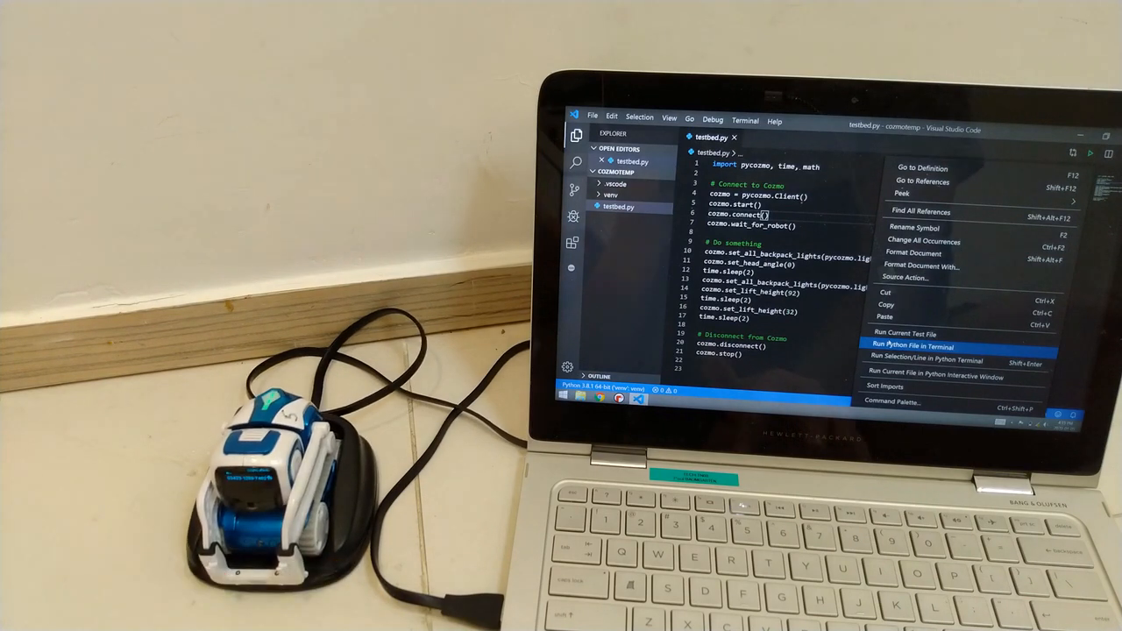
click(911, 346)
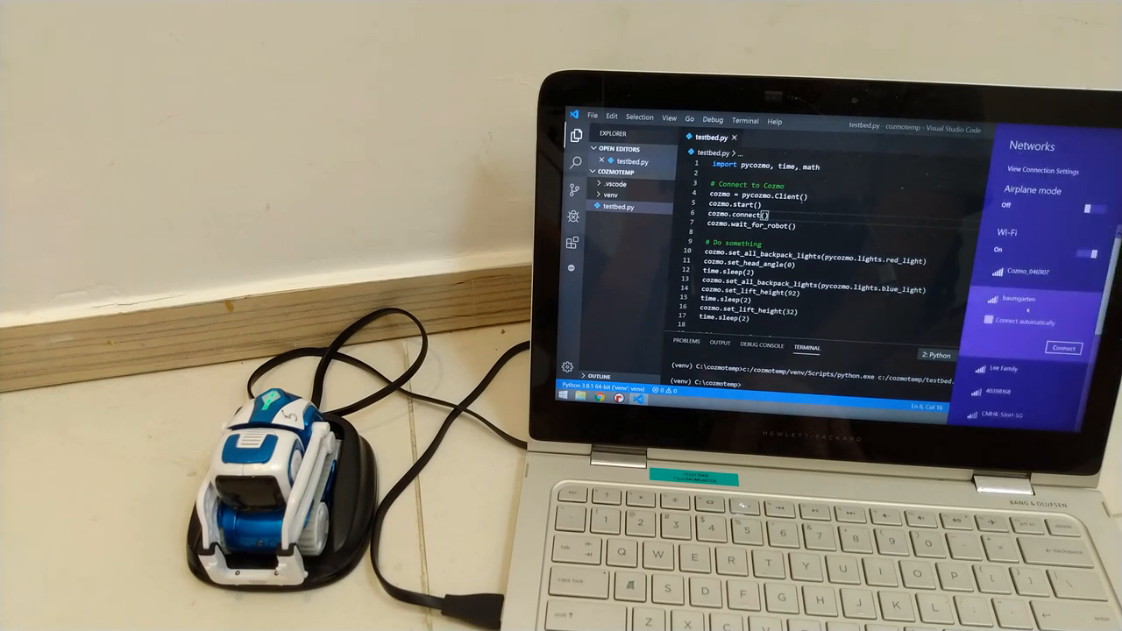
Step: Reconnect to the usual Wi-Fi network and rerun testbed.py in the terminal
click(1061, 350)
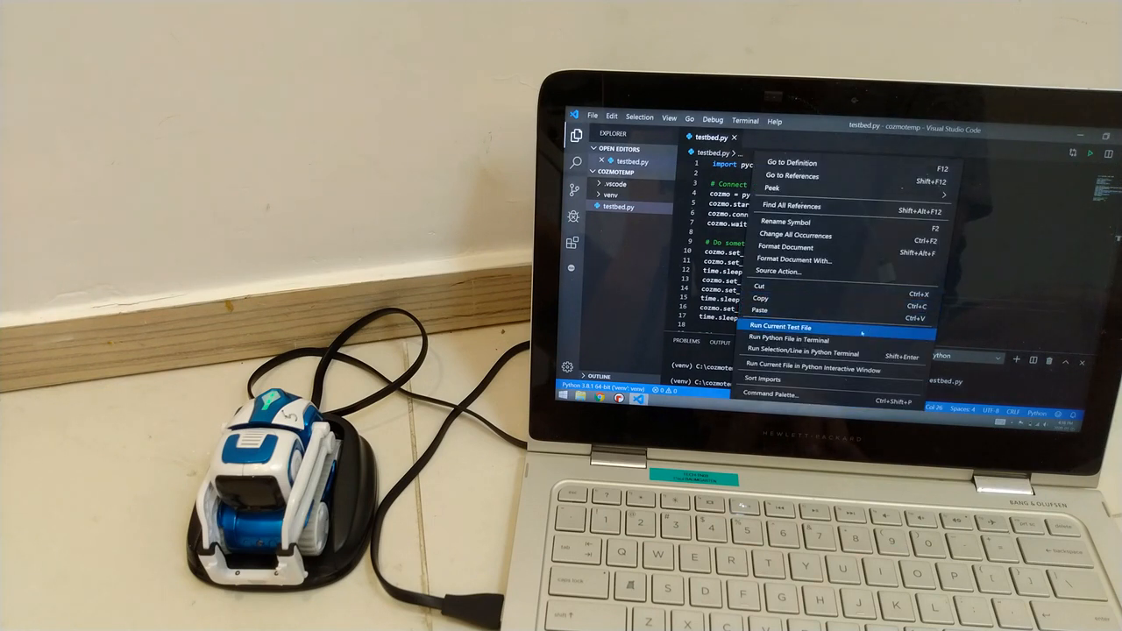
click(787, 326)
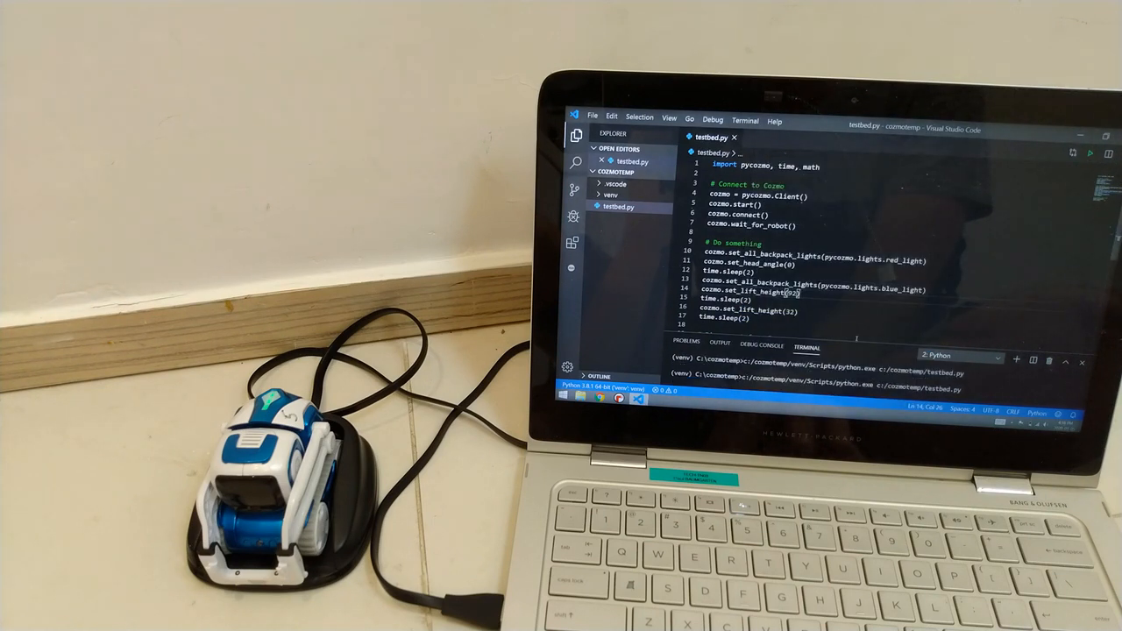